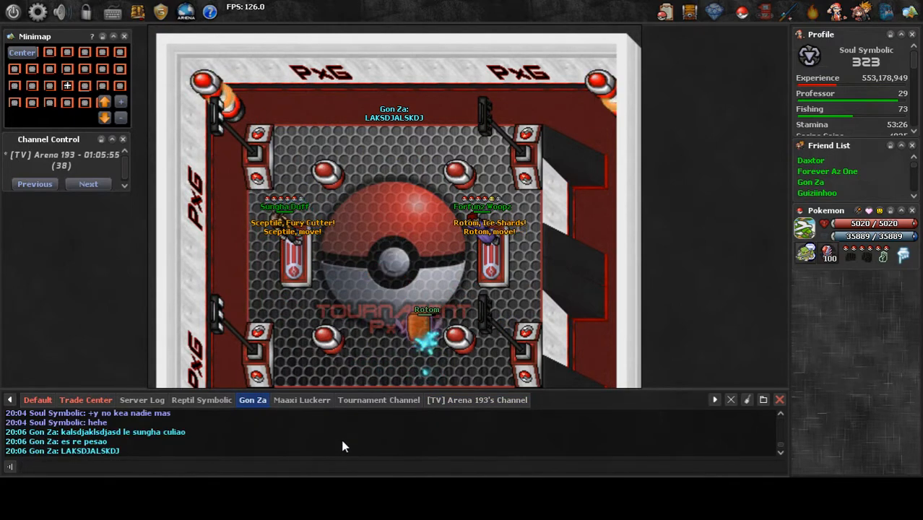
pyautogui.click(477, 399)
pyautogui.write('ese r')
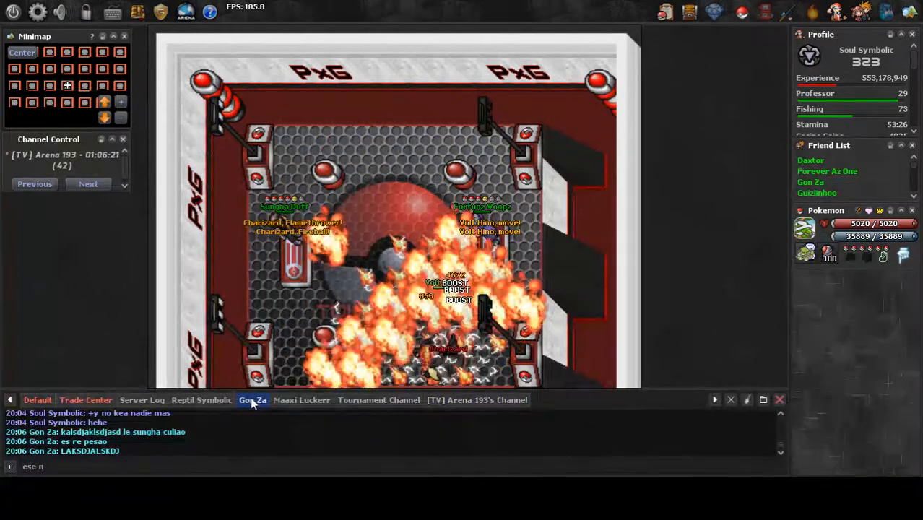
pyautogui.press('return')
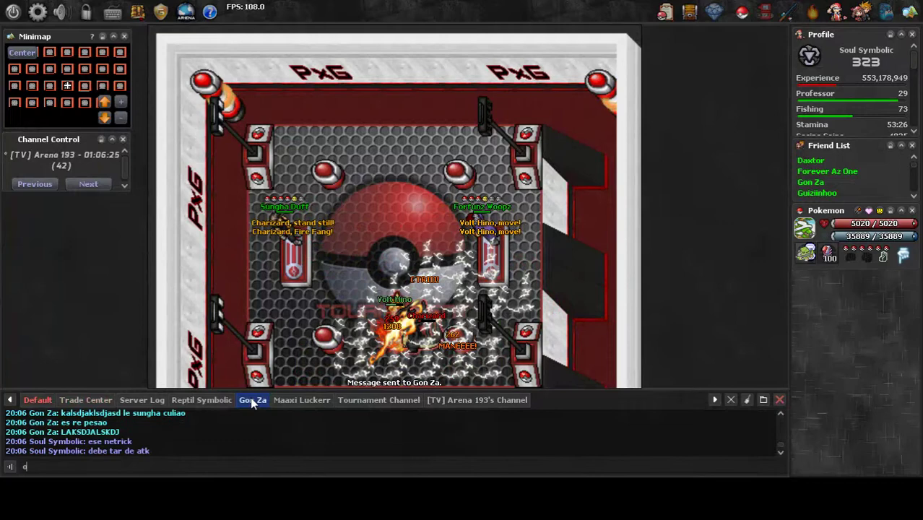
pyautogui.click(476, 399)
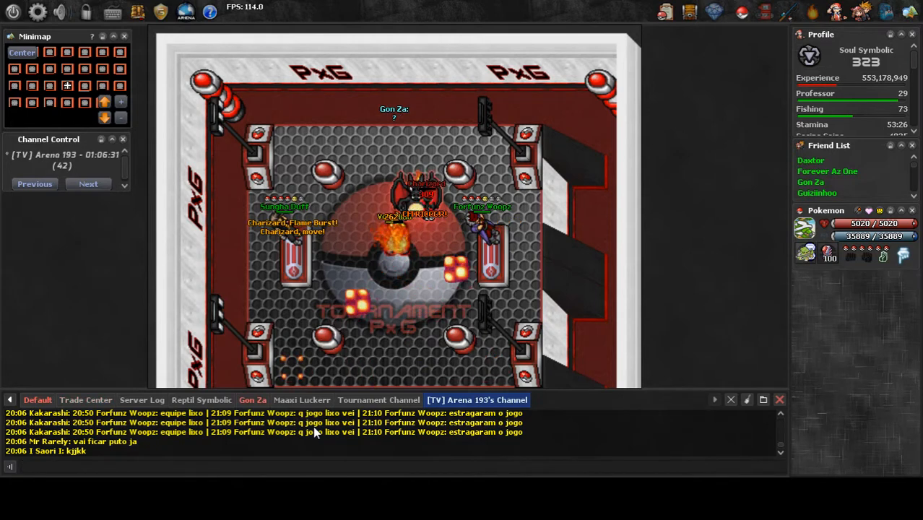
pyautogui.click(251, 399)
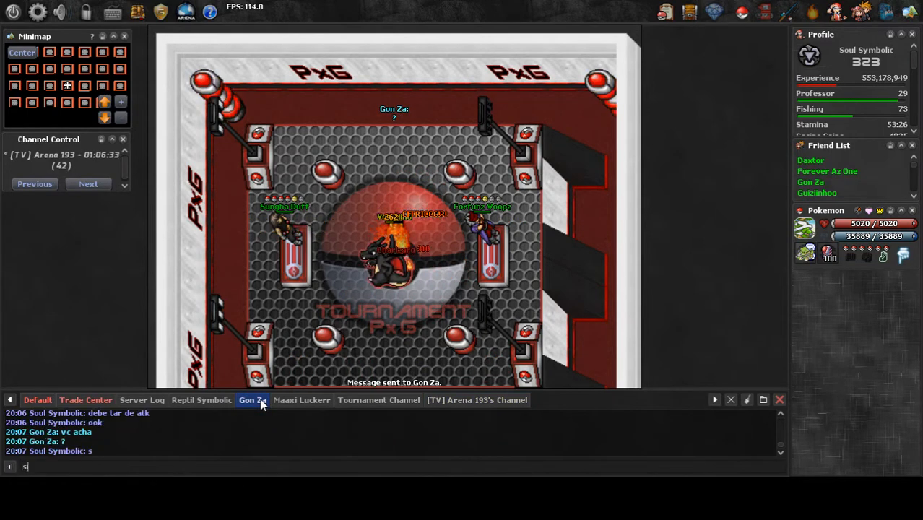